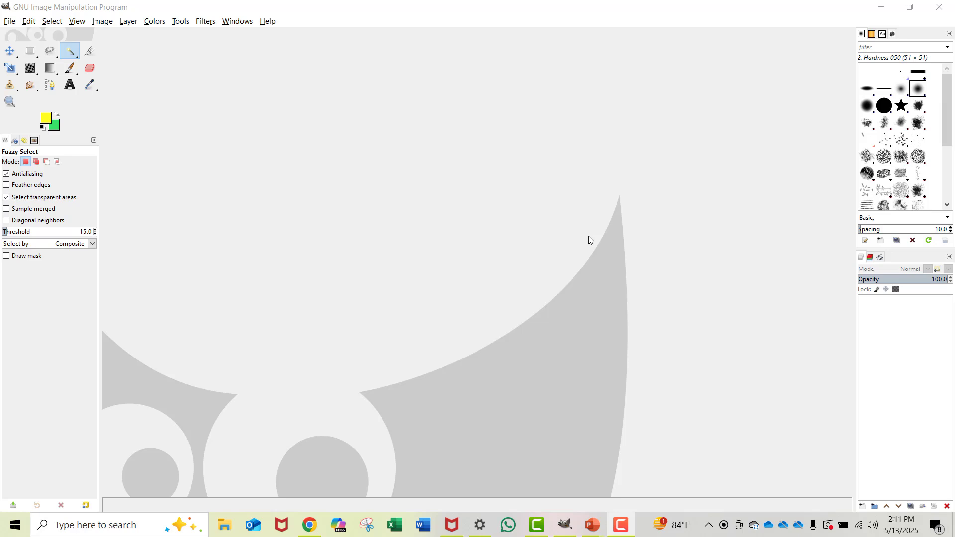
mouse_move(515, 127)
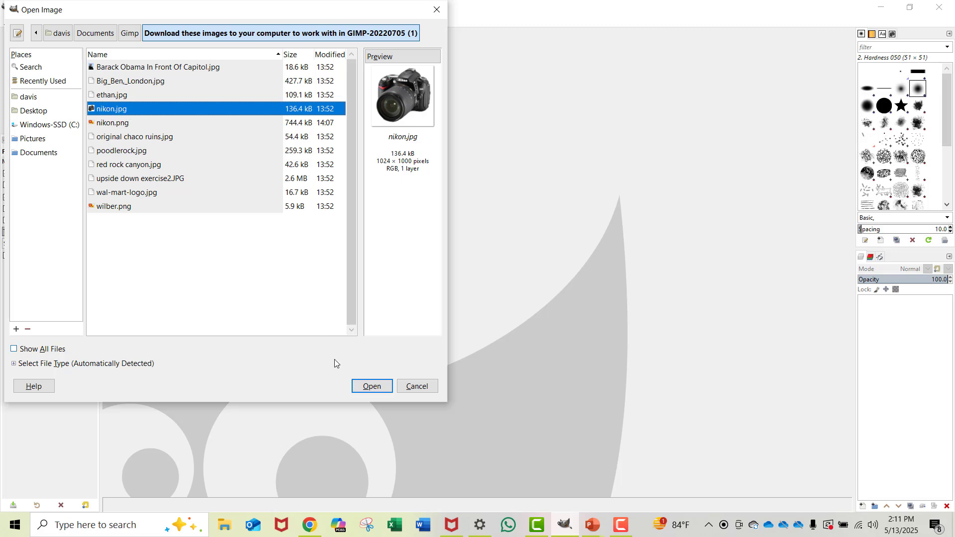
- Open nikon.jpg, the camera photo on a white background, from the Gimp images folder
left_click(372, 386)
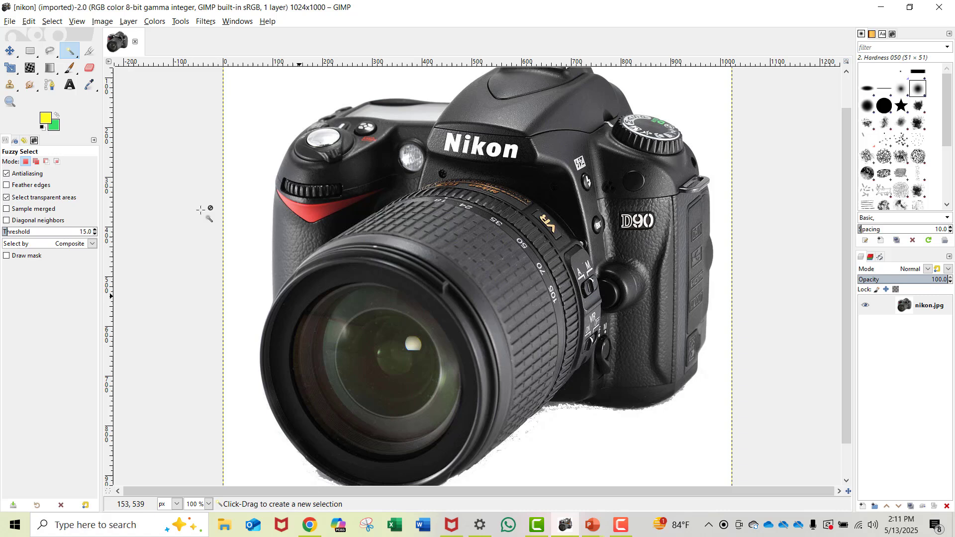
mouse_move(305, 280)
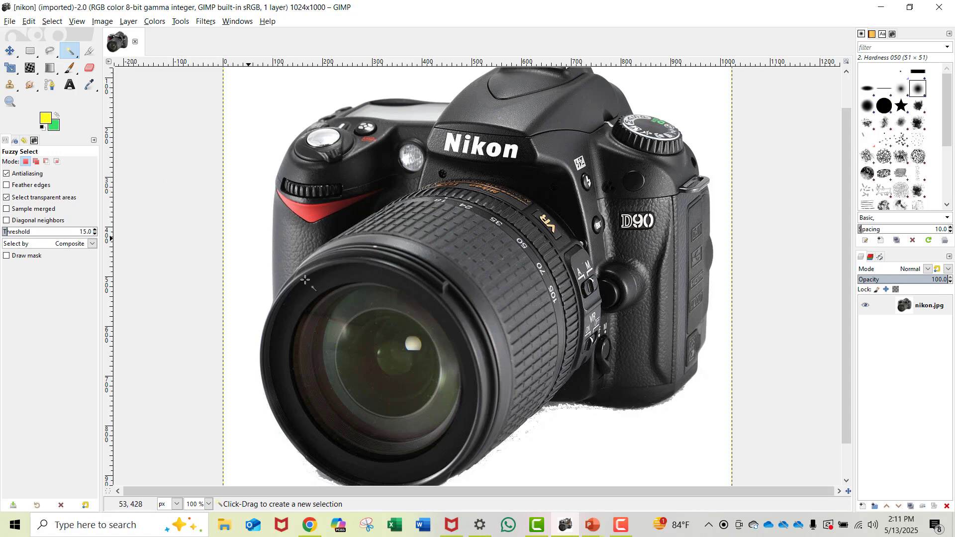
mouse_move(456, 313)
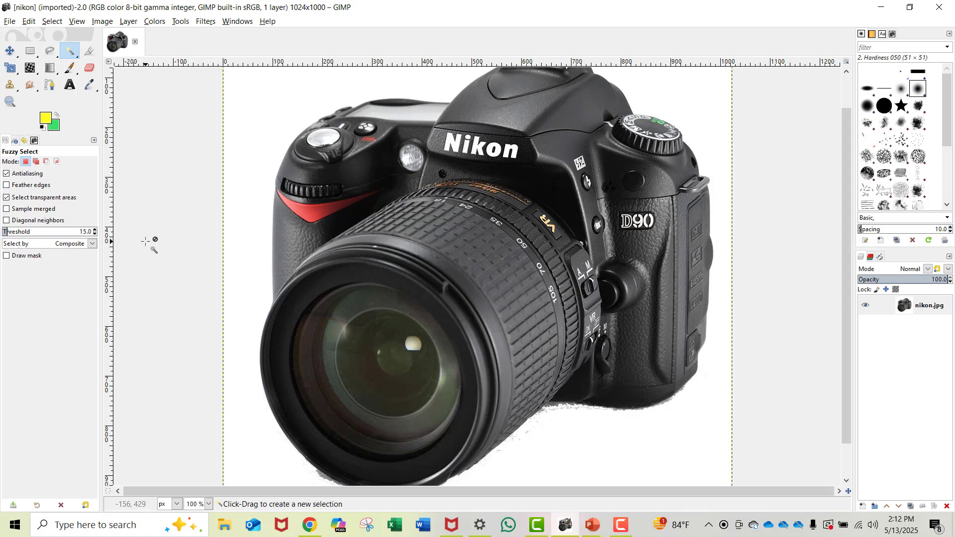
mouse_move(235, 215)
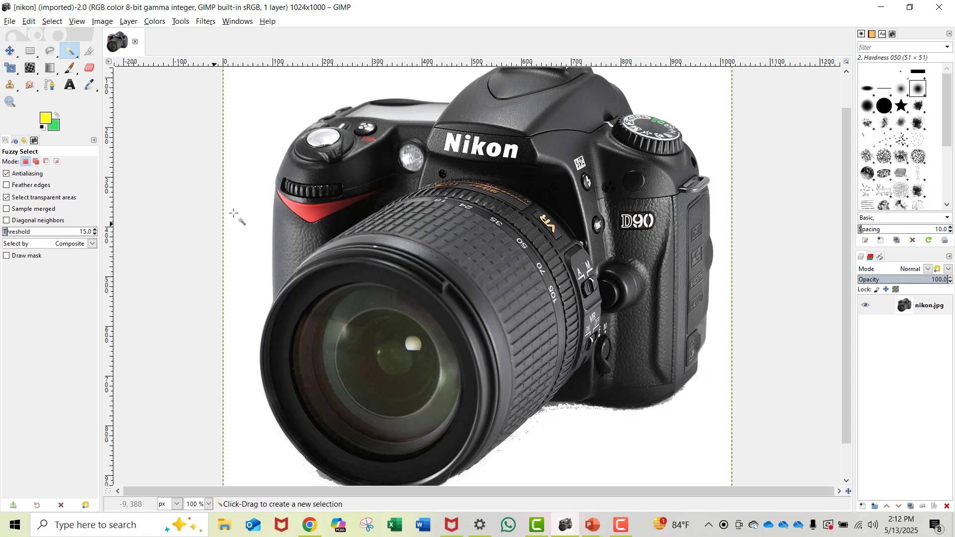
mouse_move(456, 267)
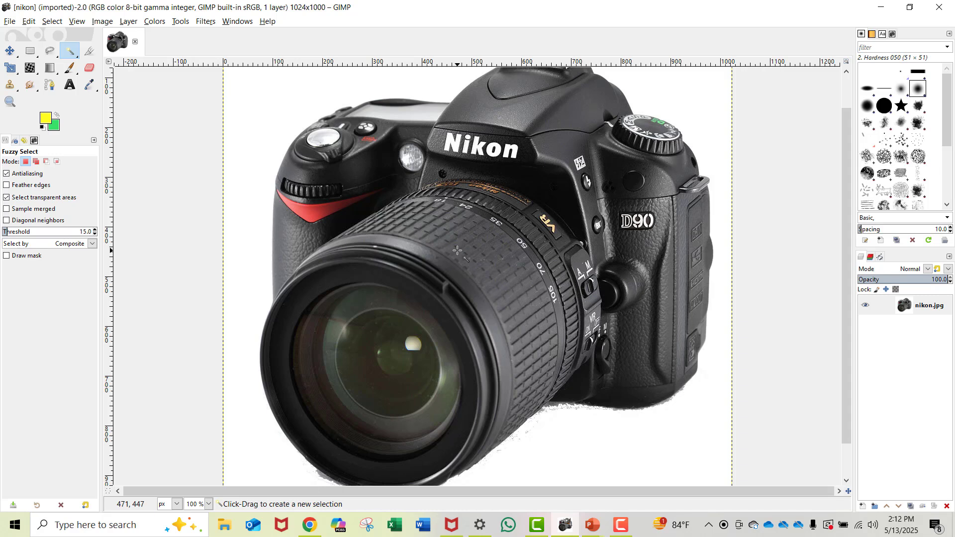
mouse_move(439, 242)
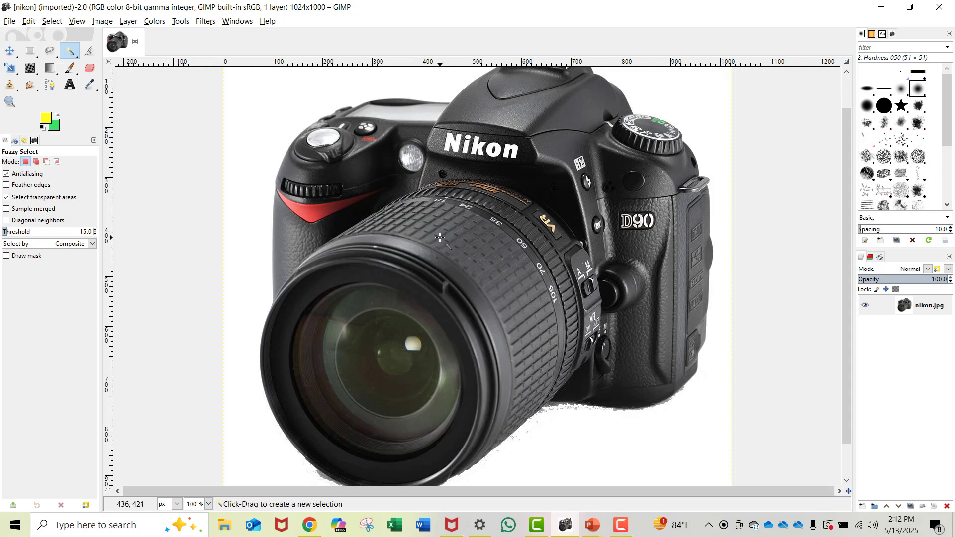
- Add an alpha channel to the camera photo layer via Layer > Transparency
left_click(128, 21)
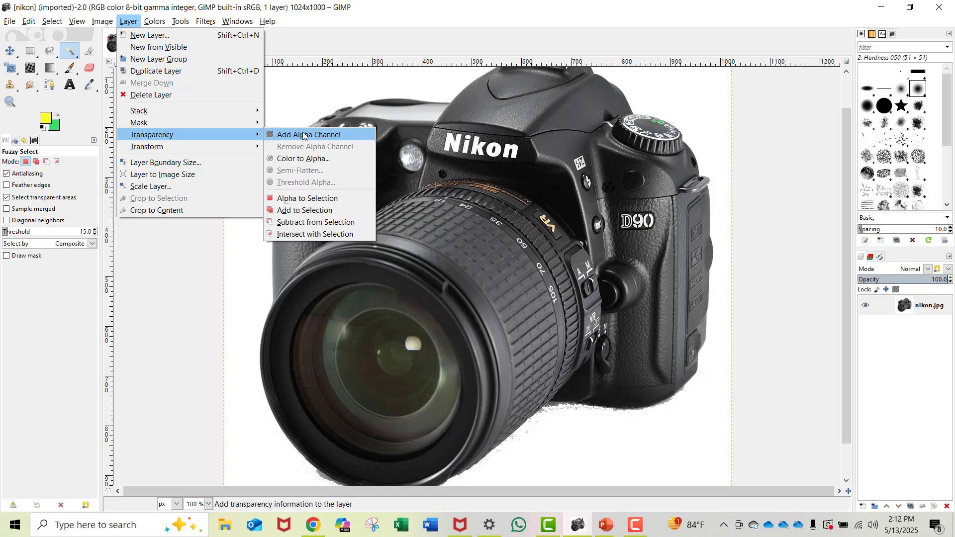
left_click(308, 135)
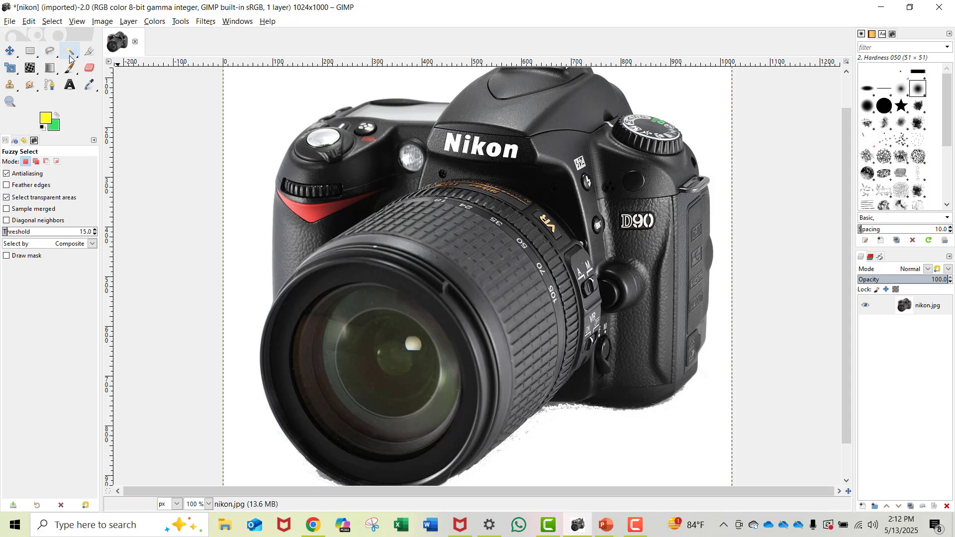
mouse_move(68, 50)
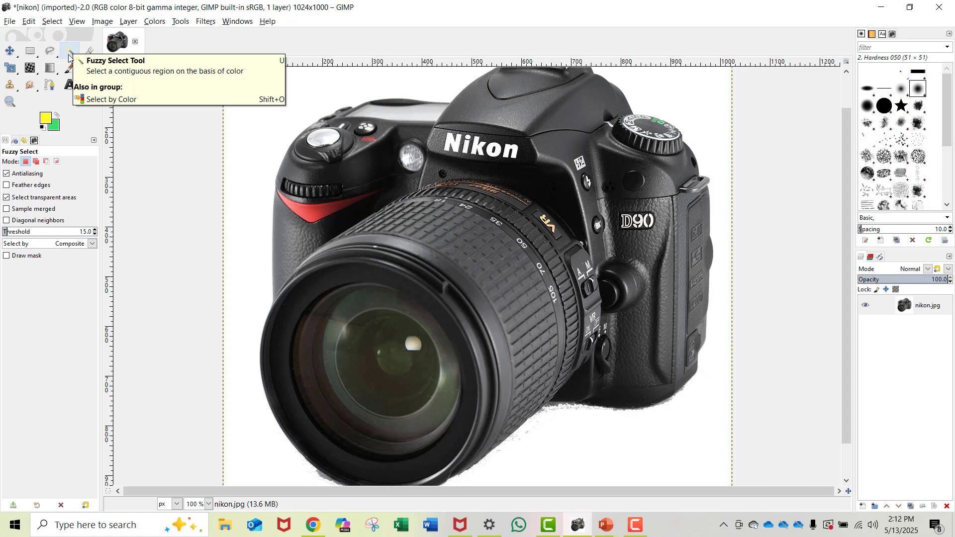
mouse_move(65, 50)
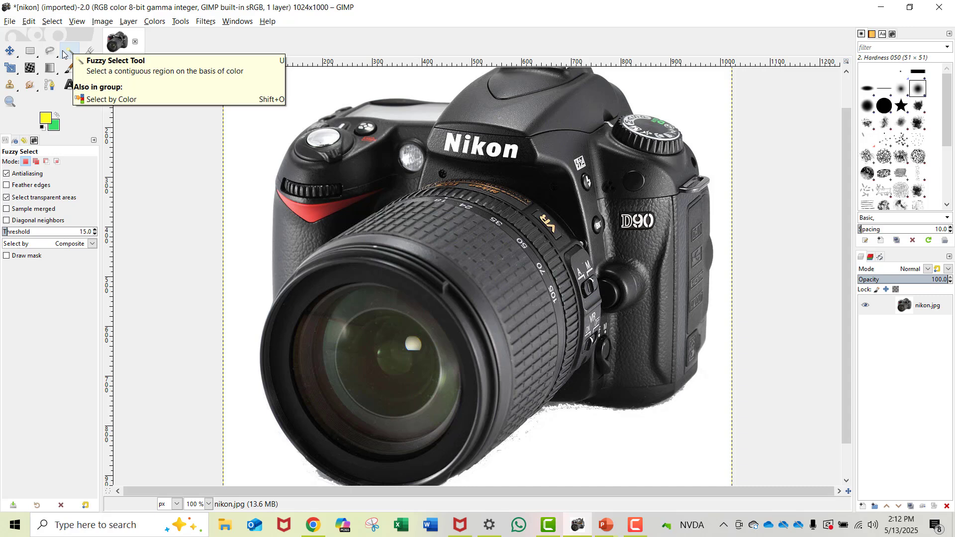
mouse_move(68, 51)
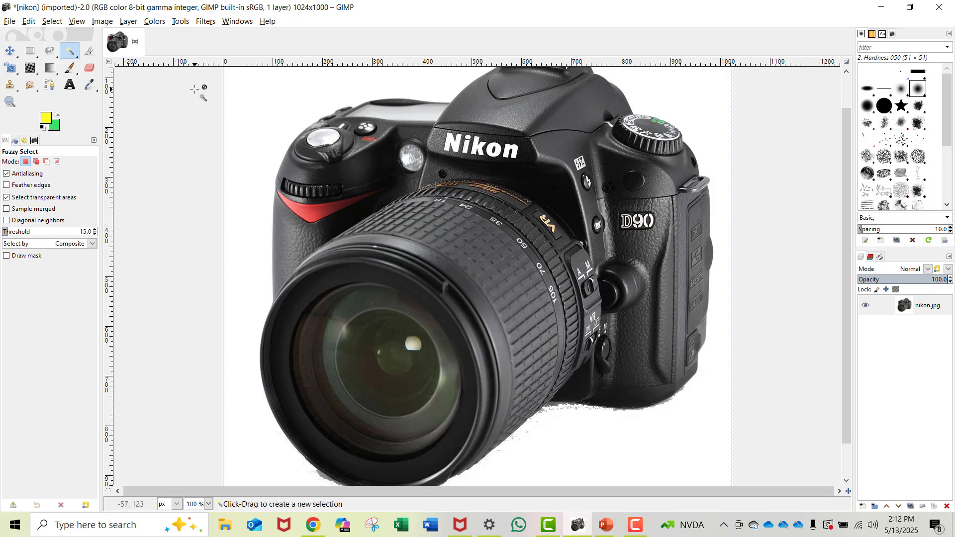
mouse_move(207, 96)
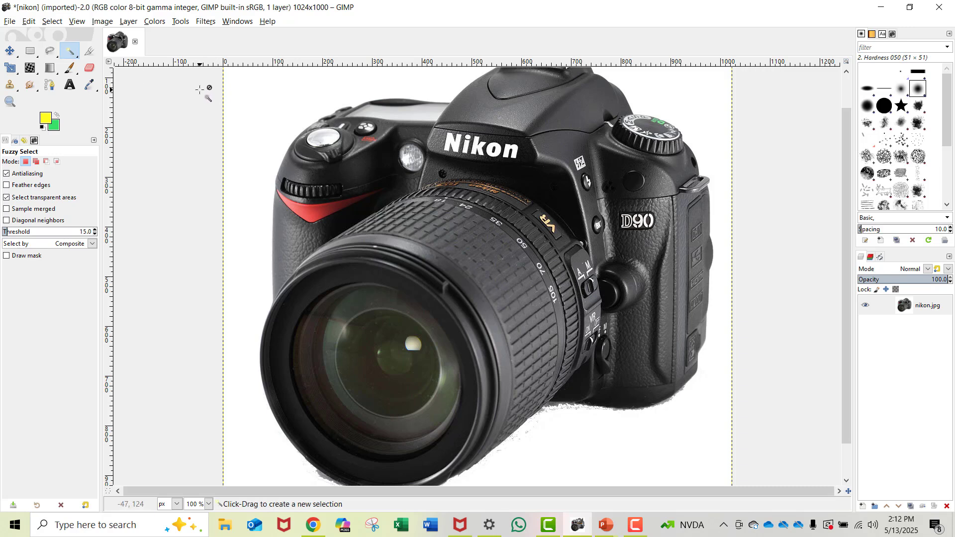
mouse_move(267, 98)
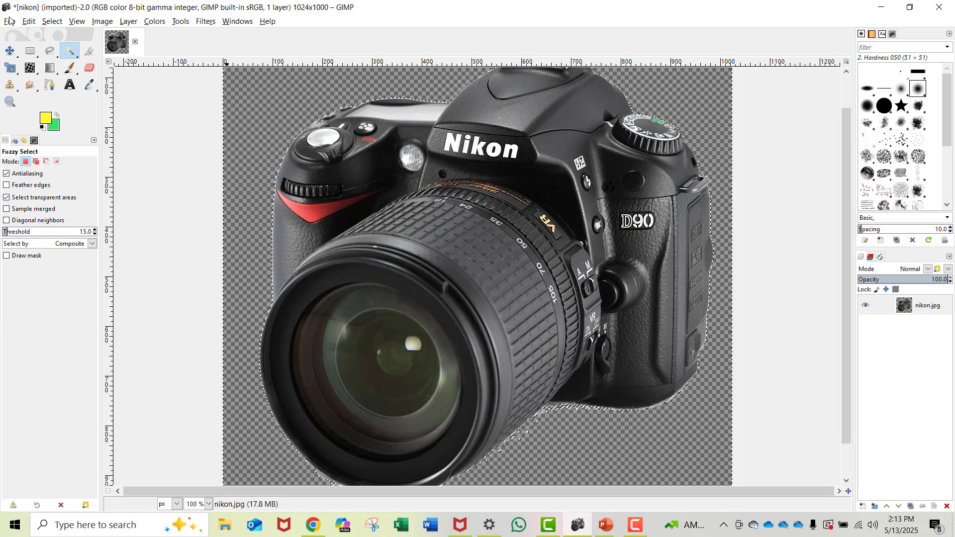
- Start Export As with the name nikon.png targeting the GIMP images download folder
left_click(11, 21)
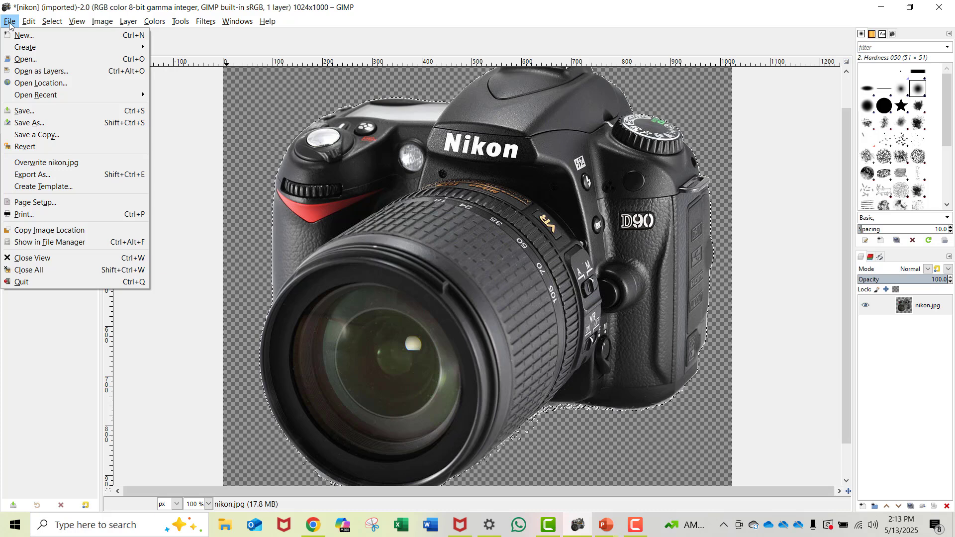
mouse_move(34, 177)
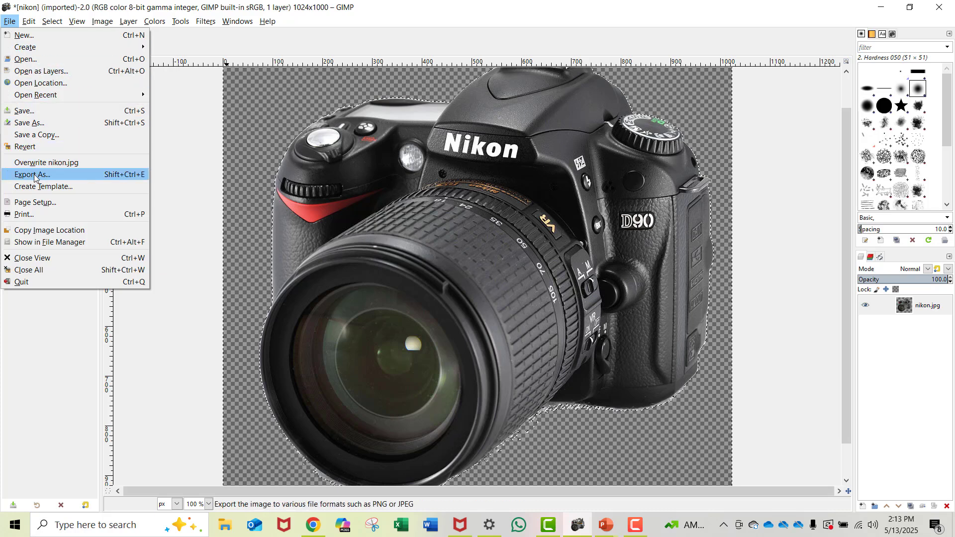
mouse_move(36, 177)
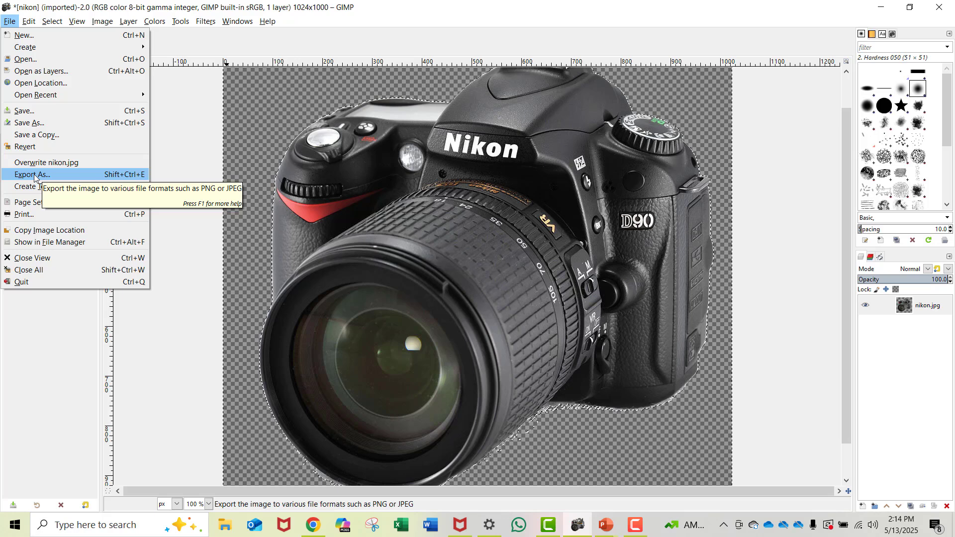
left_click(30, 174)
type("nikon.png")
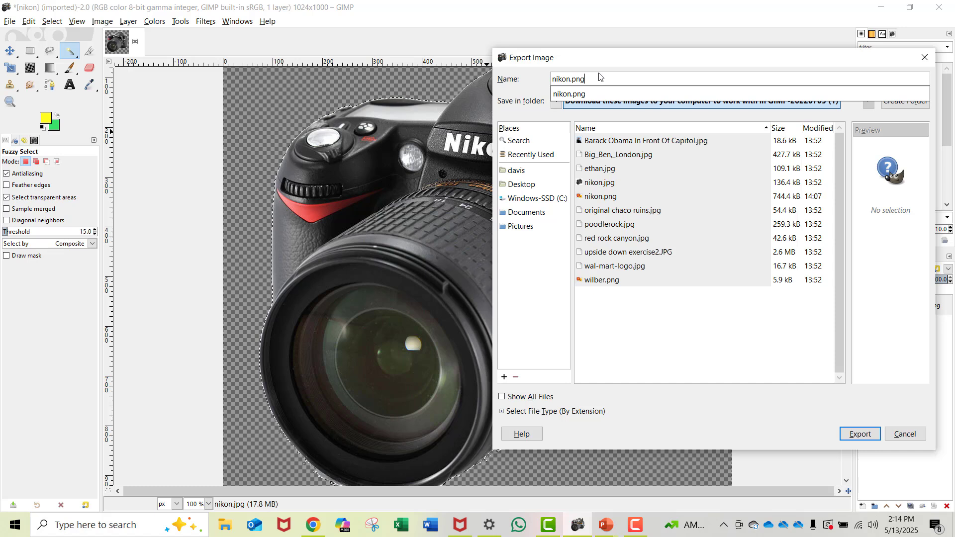
mouse_move(752, 273)
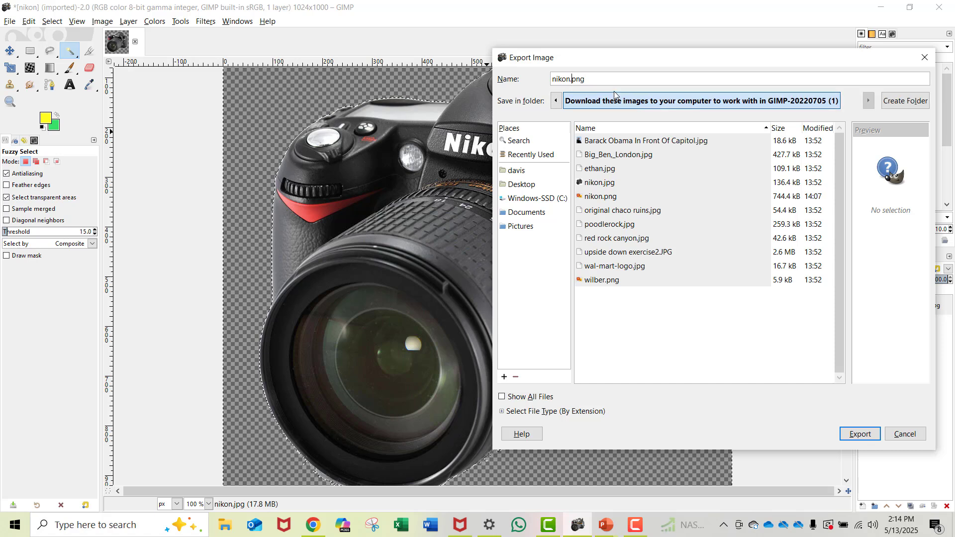
- Export the transparent camera cutout as nikon.2.png with default PNG settings
type("2.")
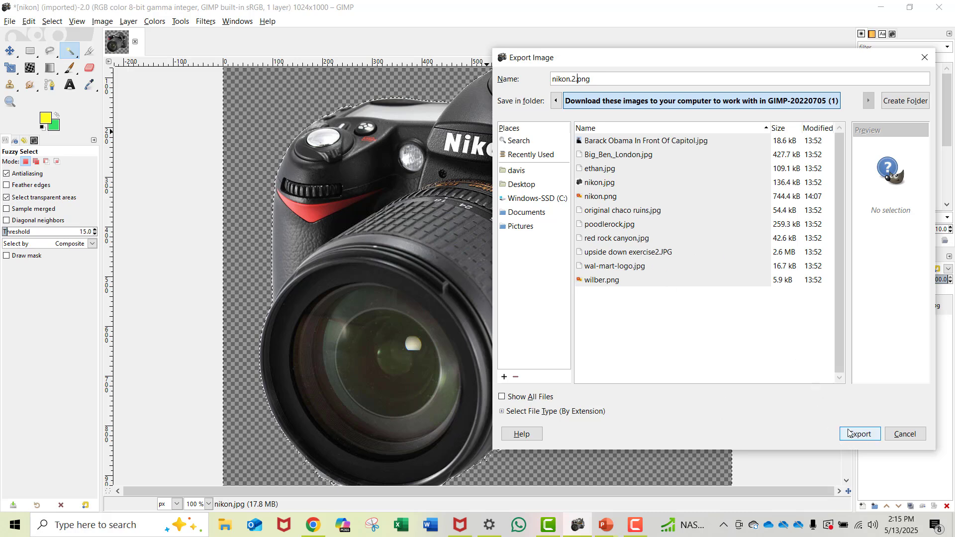
left_click(859, 433)
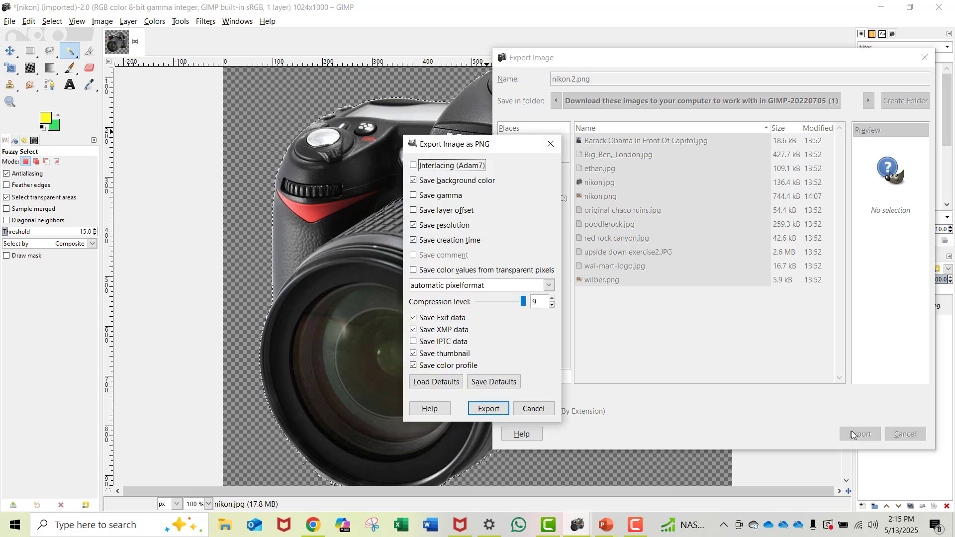
mouse_move(626, 198)
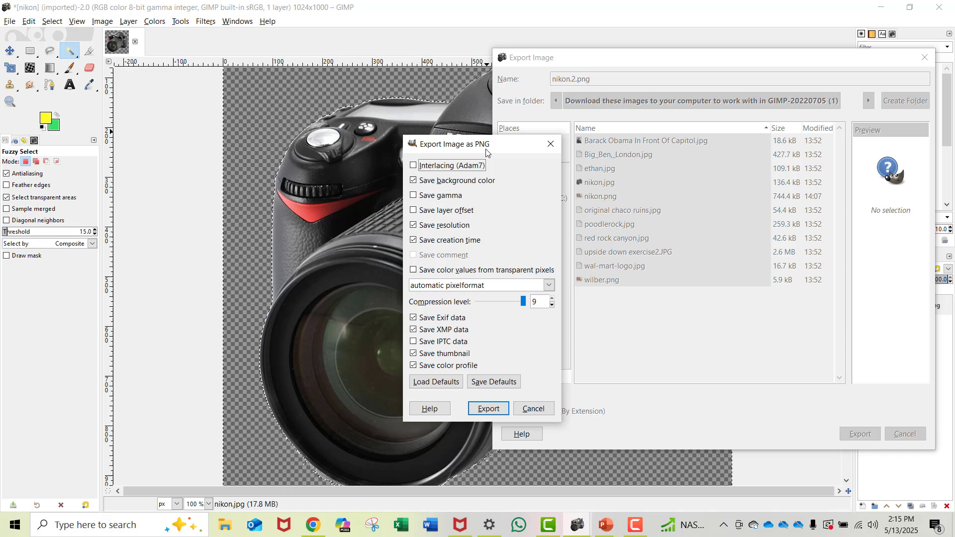
mouse_move(496, 424)
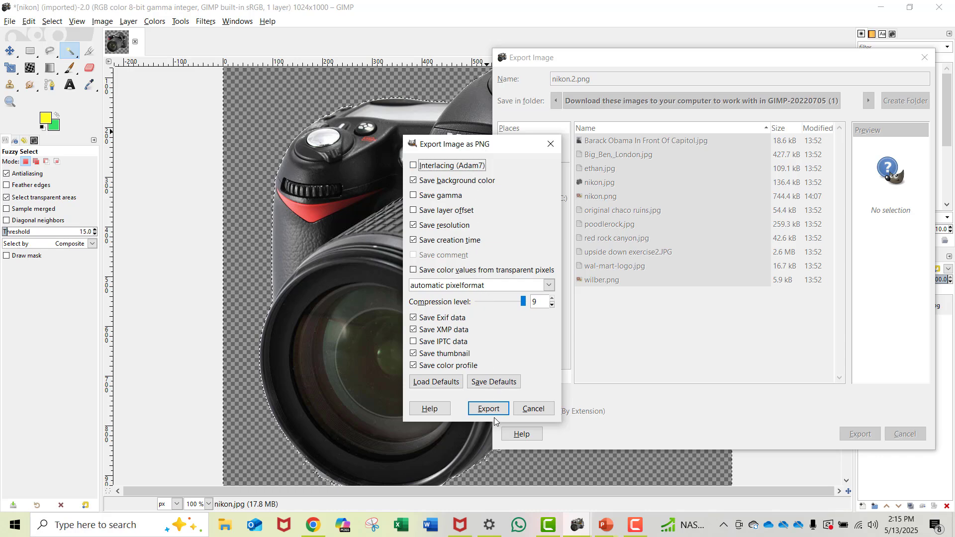
left_click(487, 408)
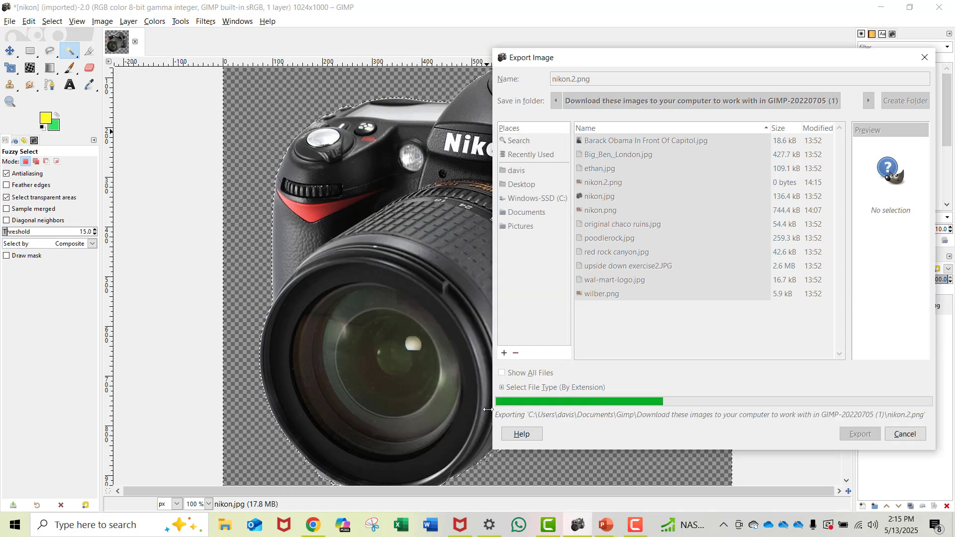
left_click(859, 434)
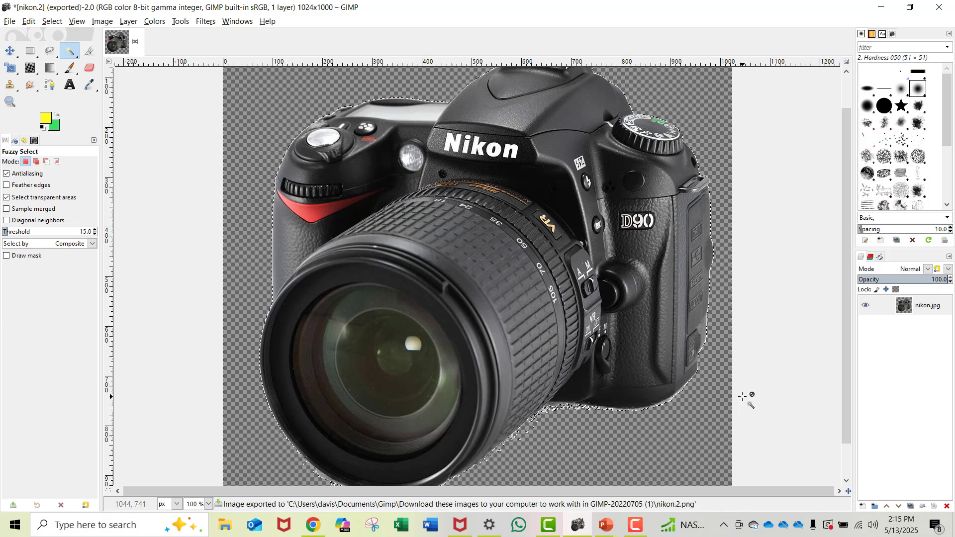
mouse_move(603, 531)
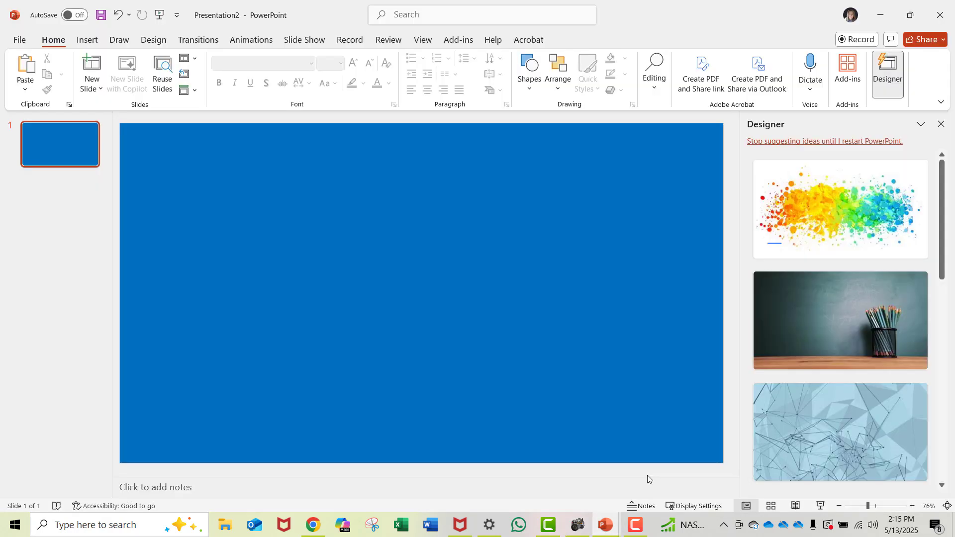
mouse_move(296, 233)
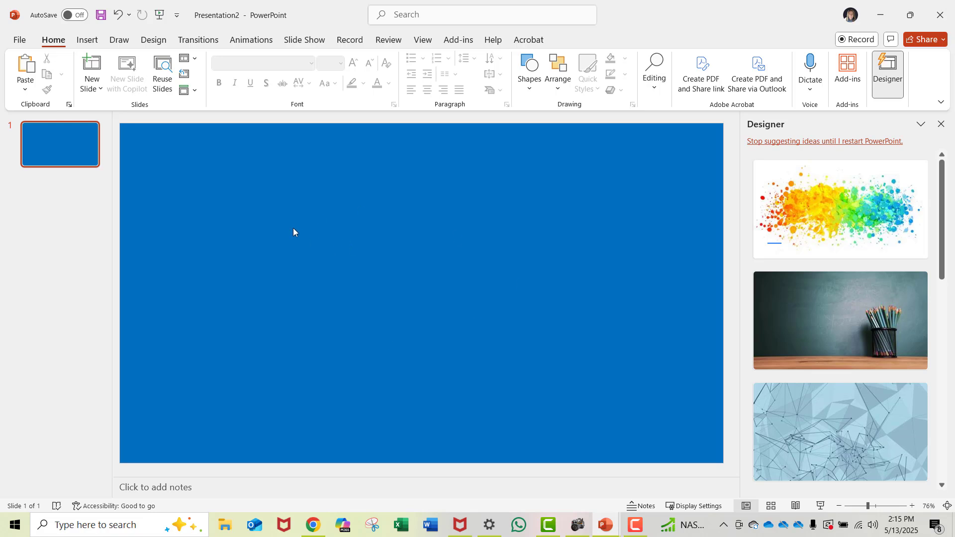
mouse_move(127, 60)
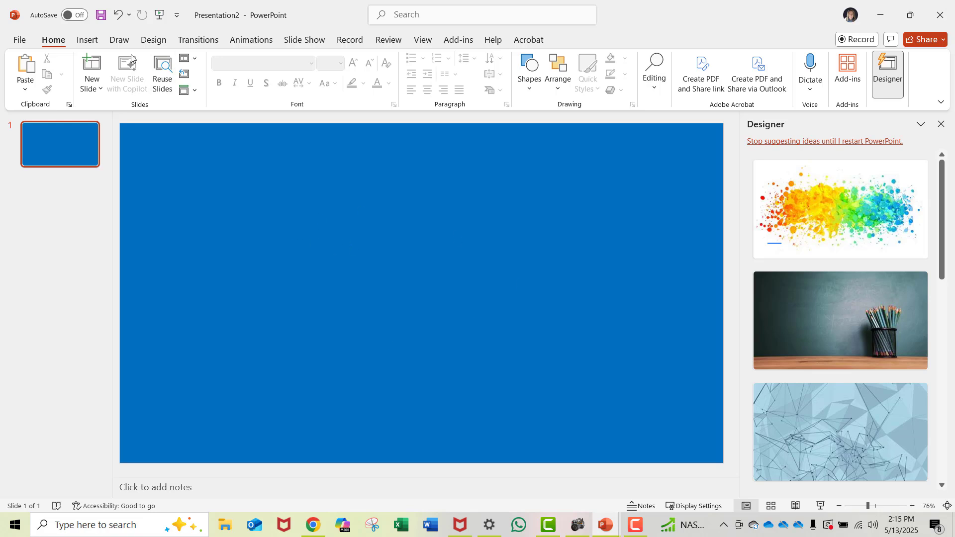
- Insert nikon.2 from this device onto the blue slide via Insert > Pictures
left_click(88, 40)
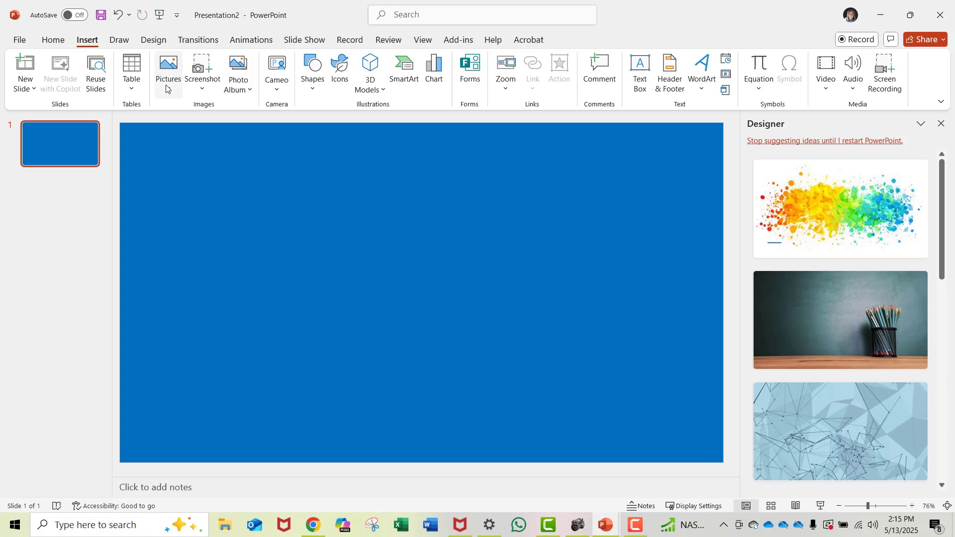
left_click(169, 68)
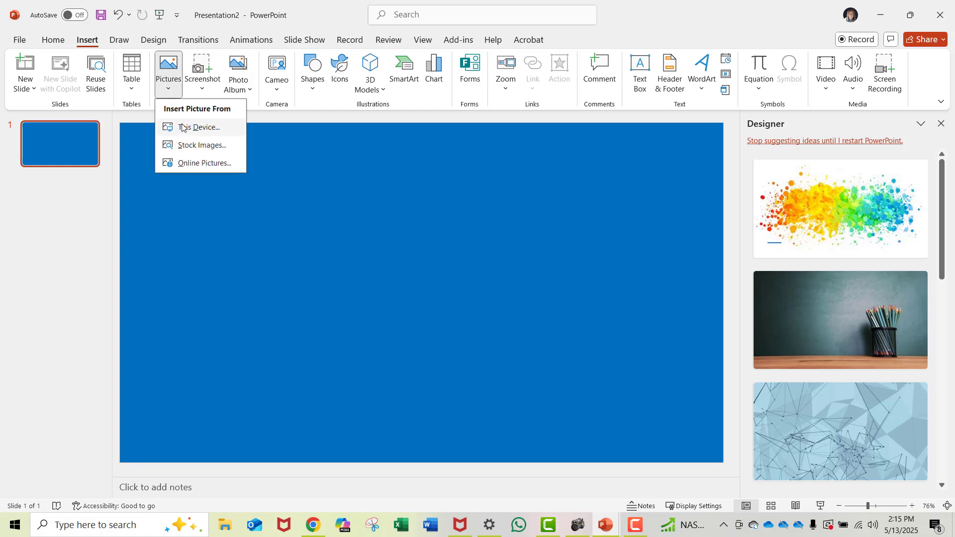
left_click(199, 127)
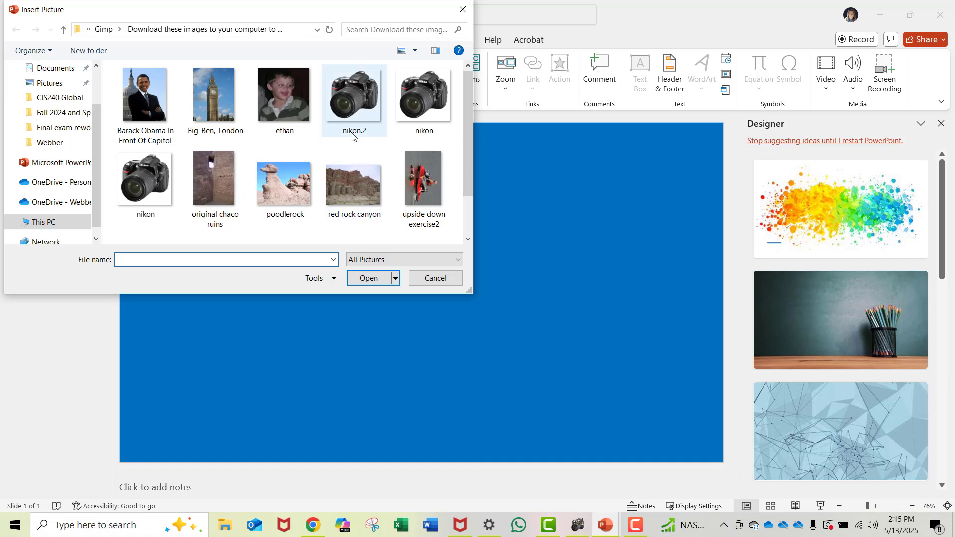
left_click(348, 95)
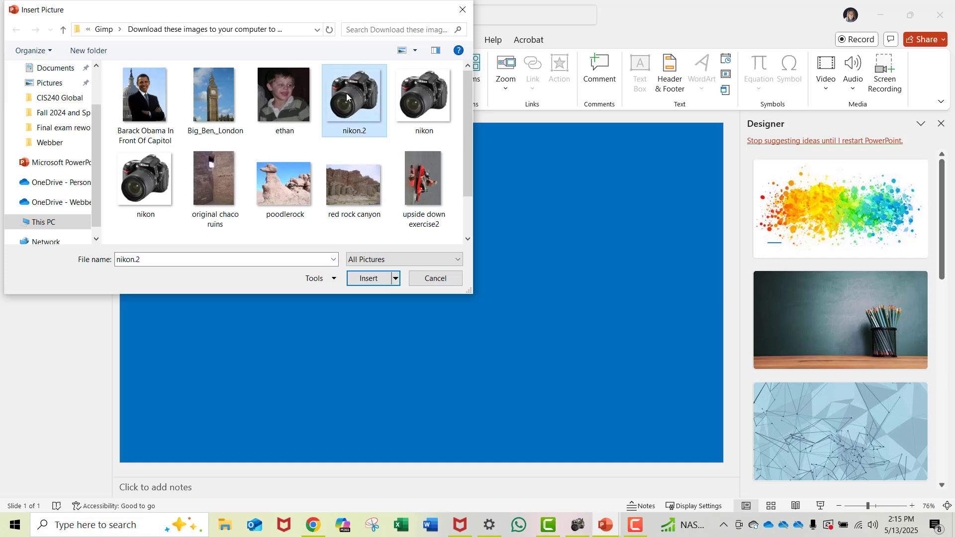
left_click(436, 279)
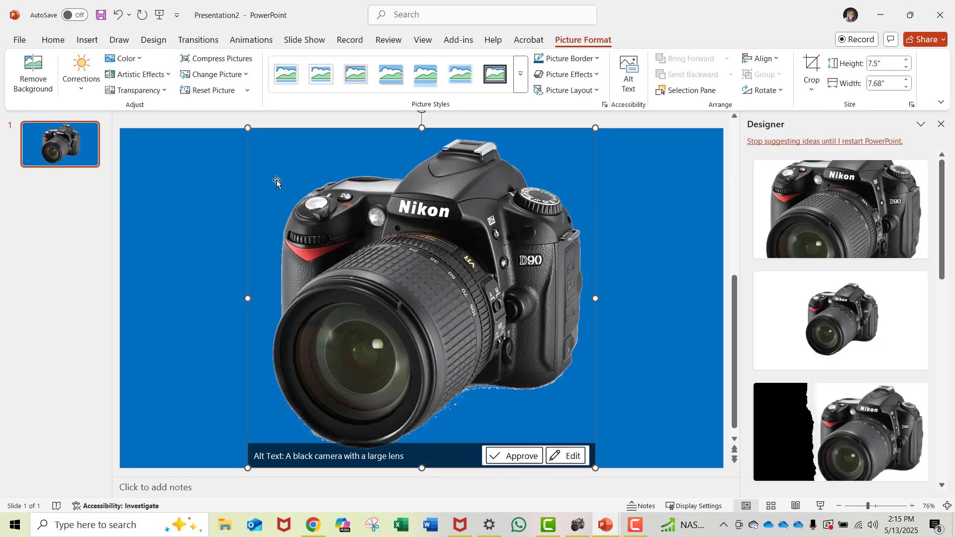
mouse_move(189, 258)
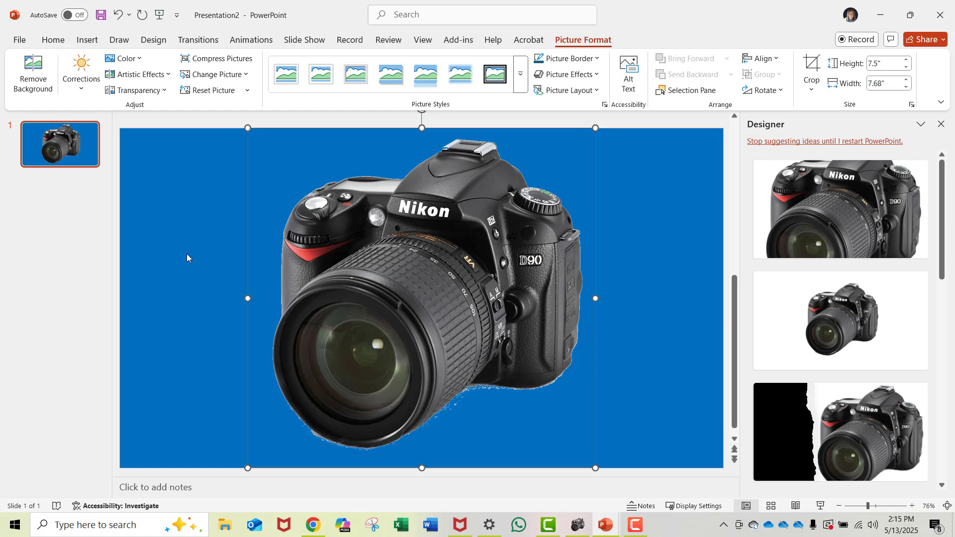
mouse_move(183, 212)
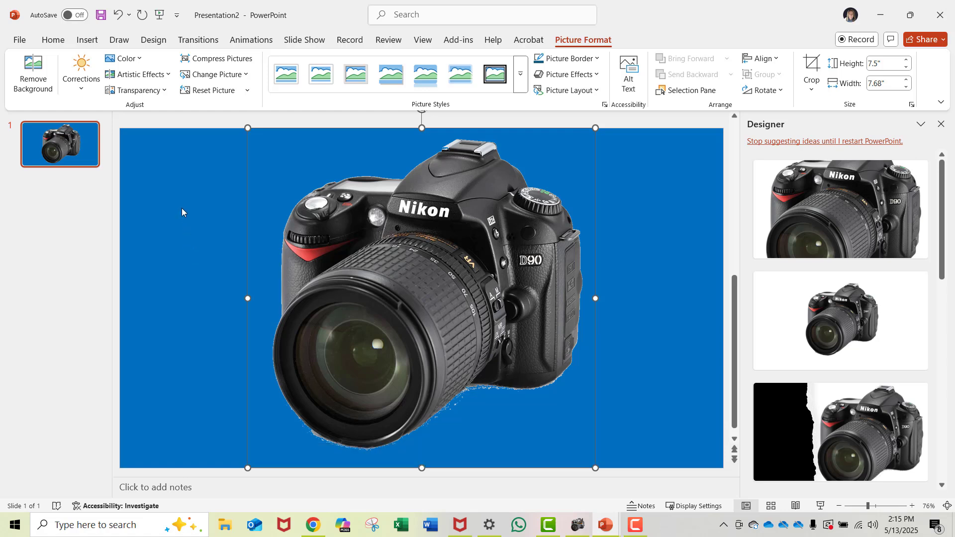